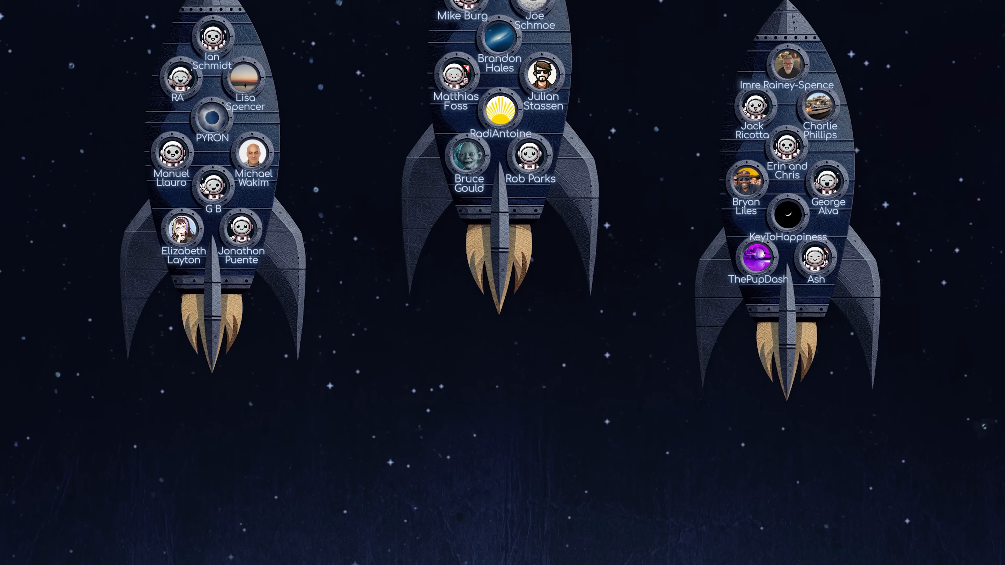
pyautogui.scroll(-3)
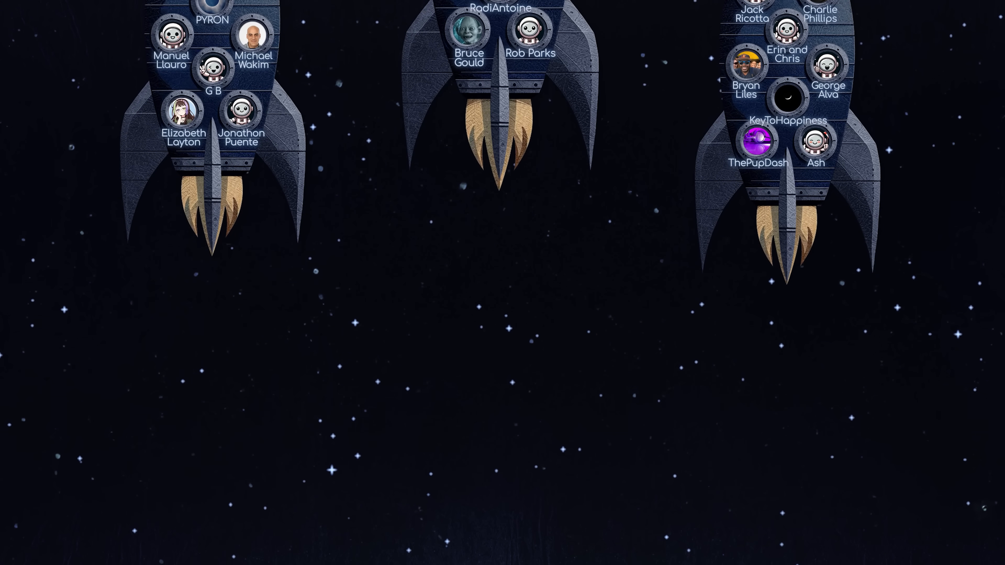